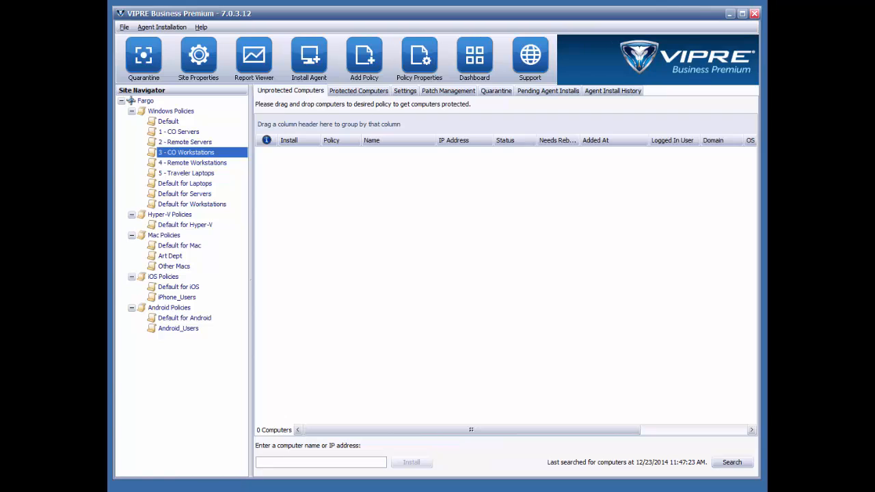
mouse_move(202, 198)
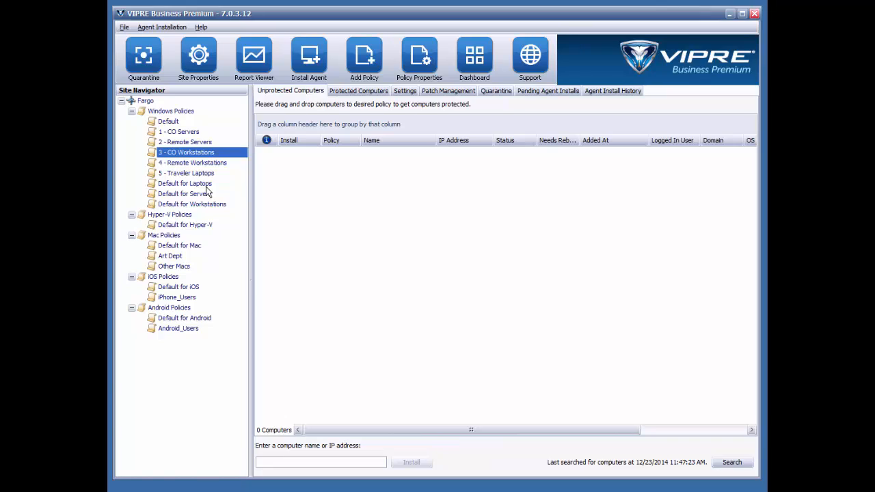
mouse_move(189, 185)
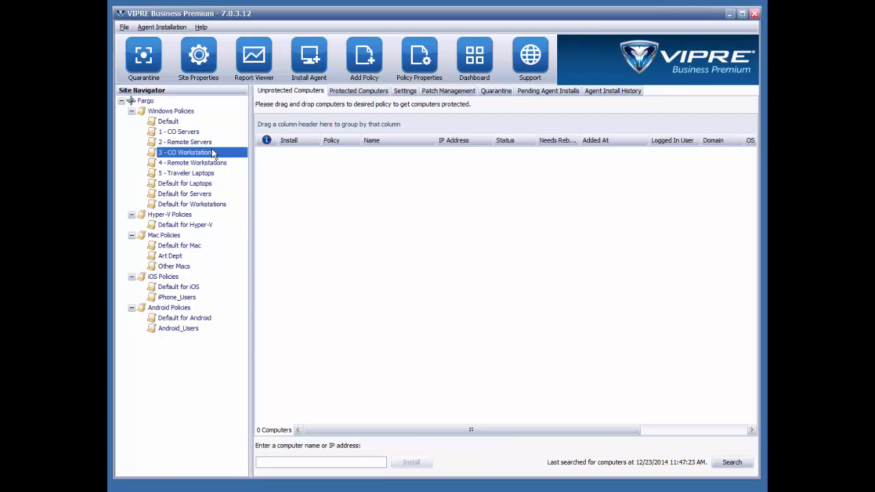
mouse_move(210, 161)
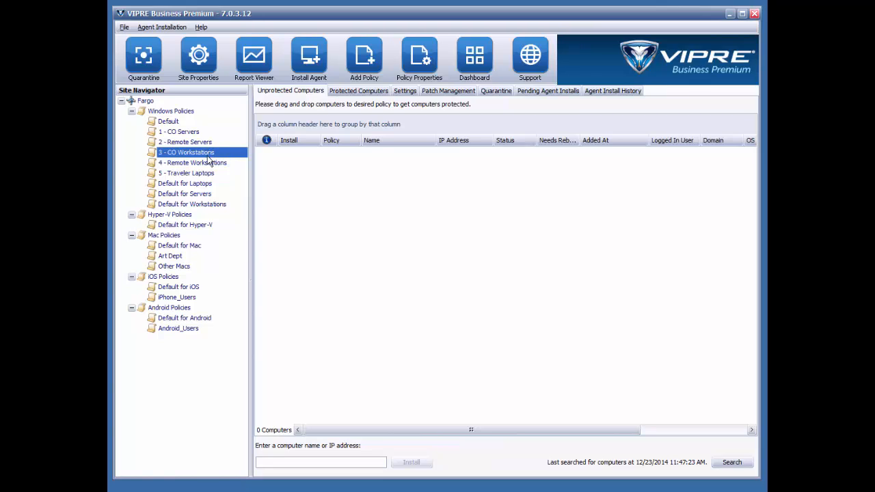
- Bring up the context menu on the 3 - CO Workstations policy to reach its Properties
right_click(185, 152)
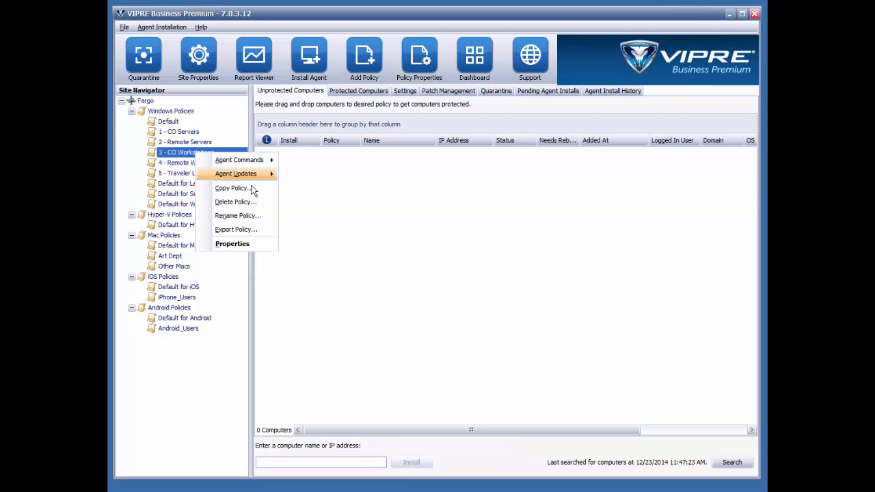
mouse_move(325, 207)
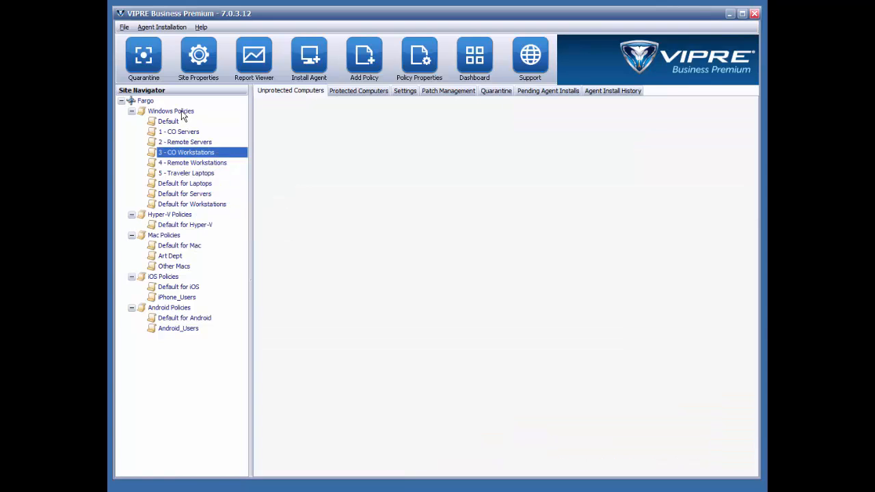
right_click(170, 111)
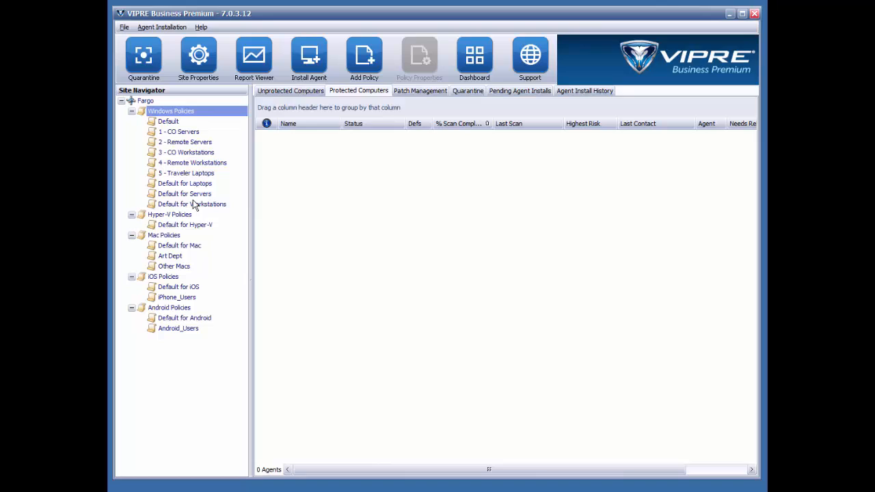
mouse_move(194, 205)
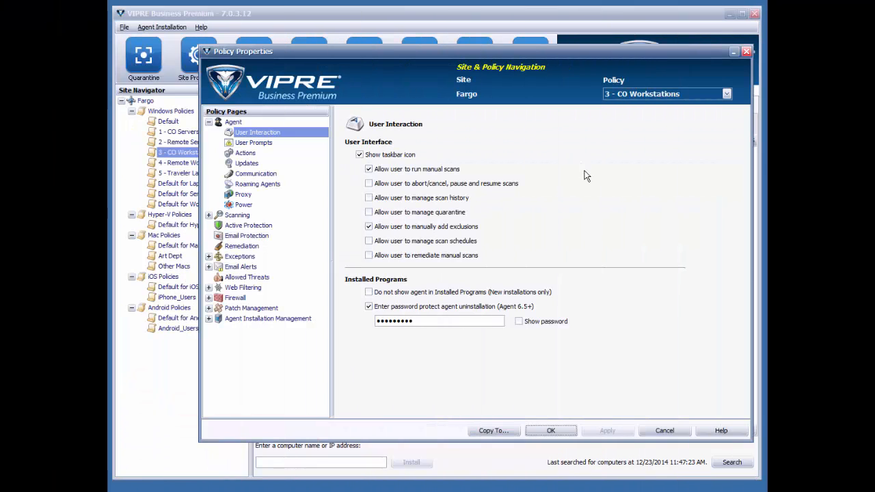
mouse_move(431, 154)
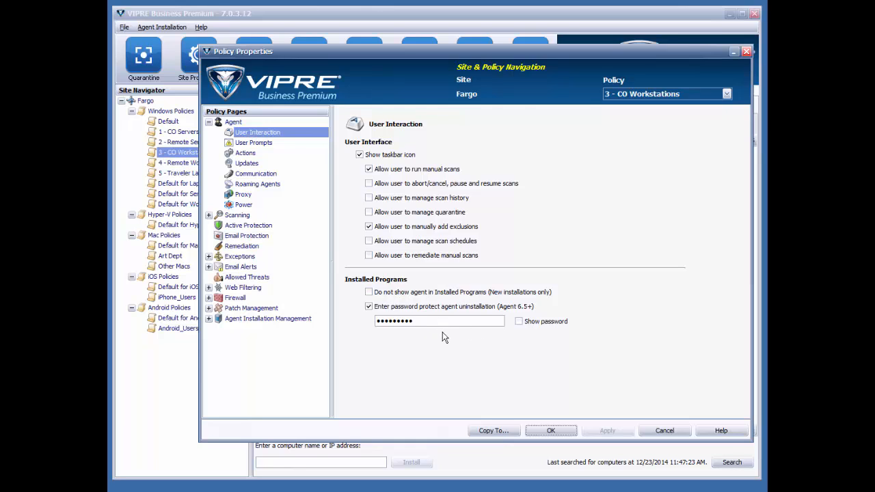
- Review the Agent Updates page, then the Agent Communication page of the policy
click(246, 162)
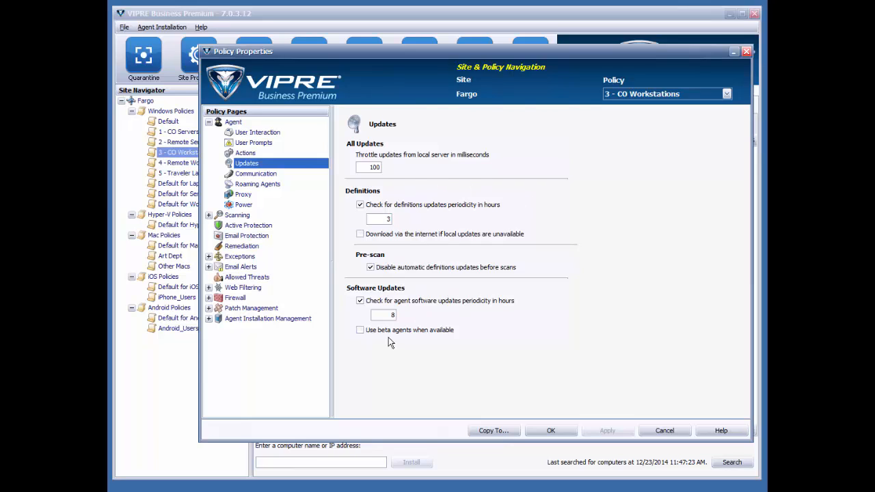
click(256, 172)
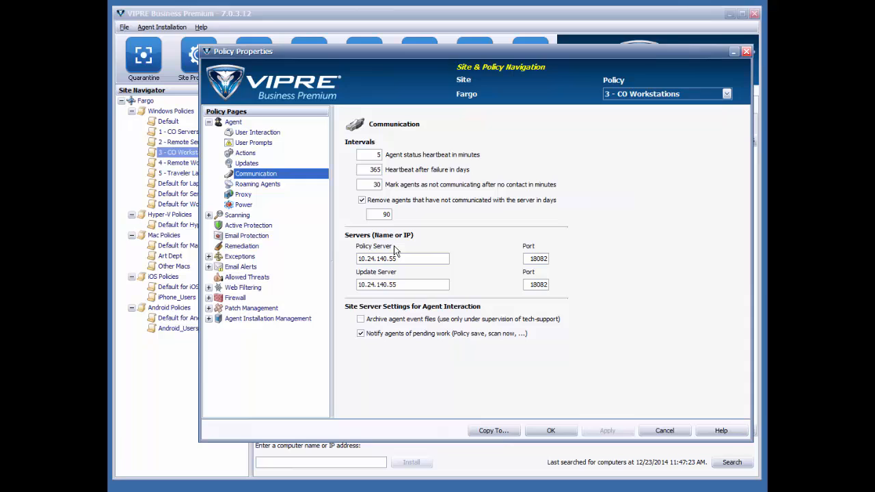
mouse_move(391, 311)
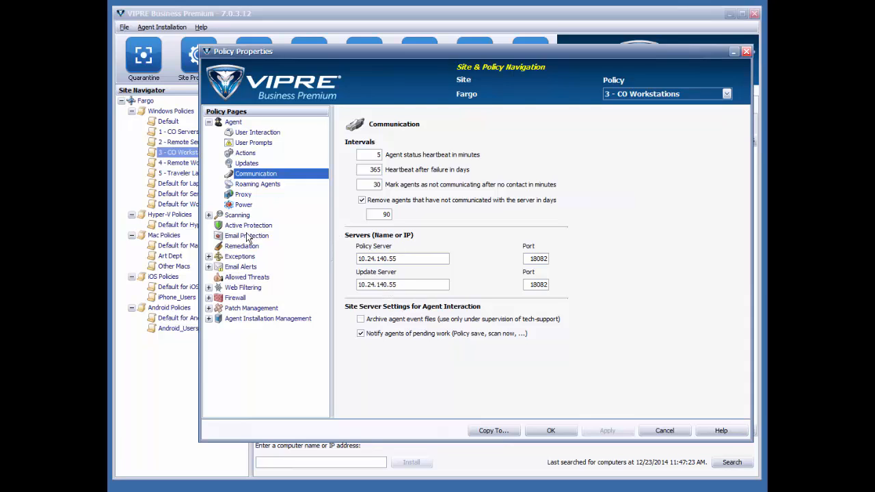
- Review the Scanning settings and Quick Scan schedule pages of the policy
click(237, 214)
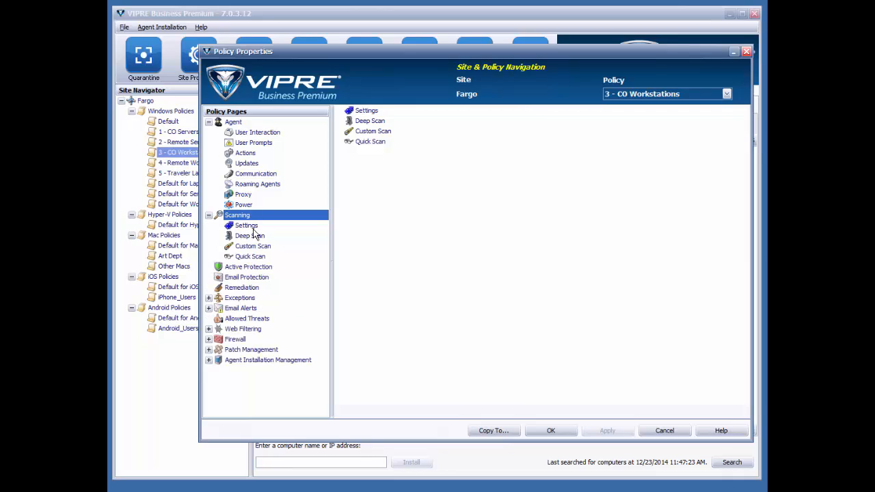
click(246, 224)
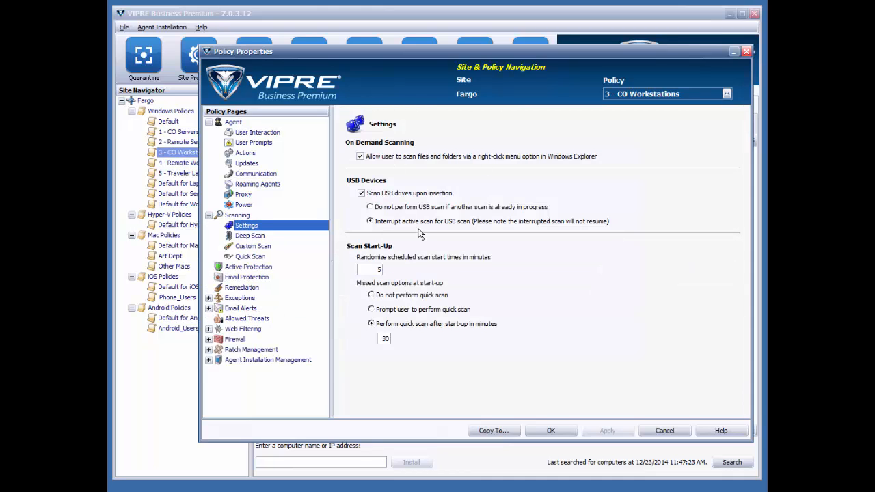
click(248, 255)
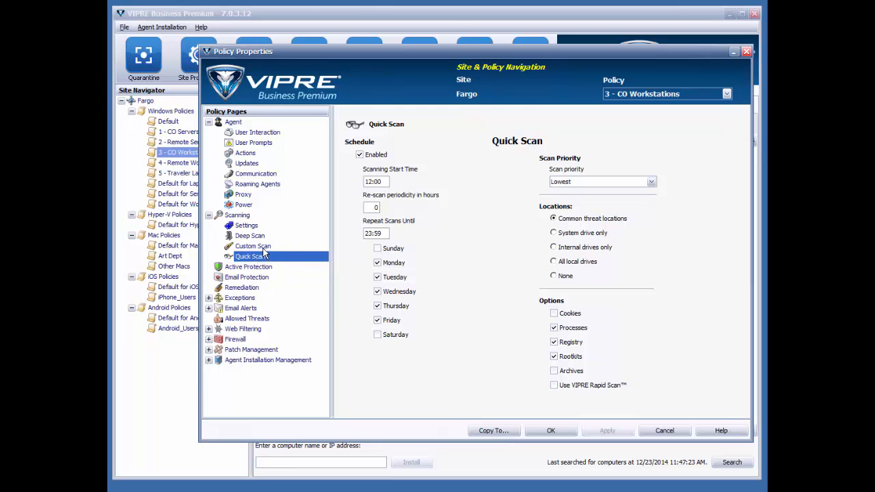
- Review the Active Protection, Email Protection and Remediation pages of the policy
click(249, 266)
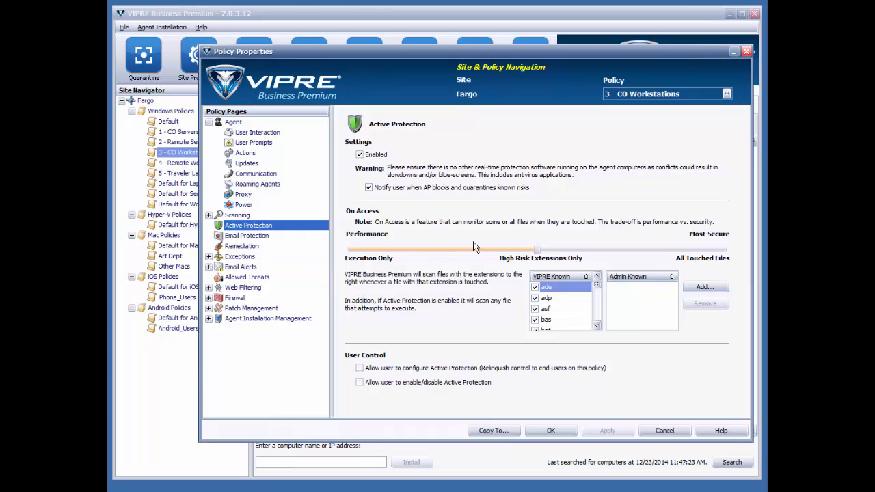
click(246, 235)
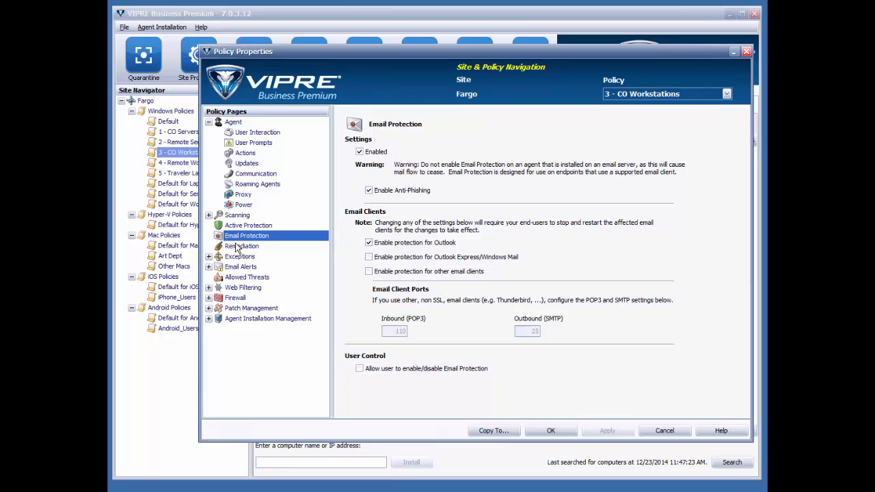
click(241, 246)
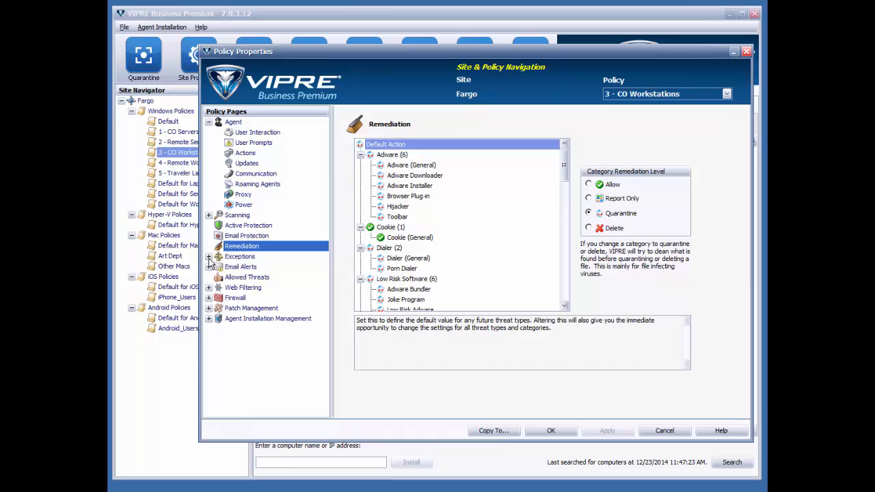
- Review the Always Blocked exceptions and the Scanning and Email Protection alert recipients
click(257, 267)
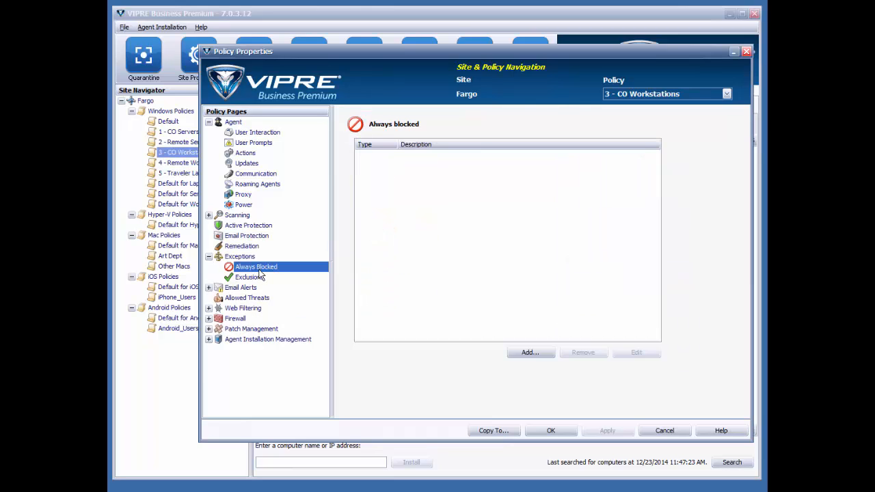
click(249, 276)
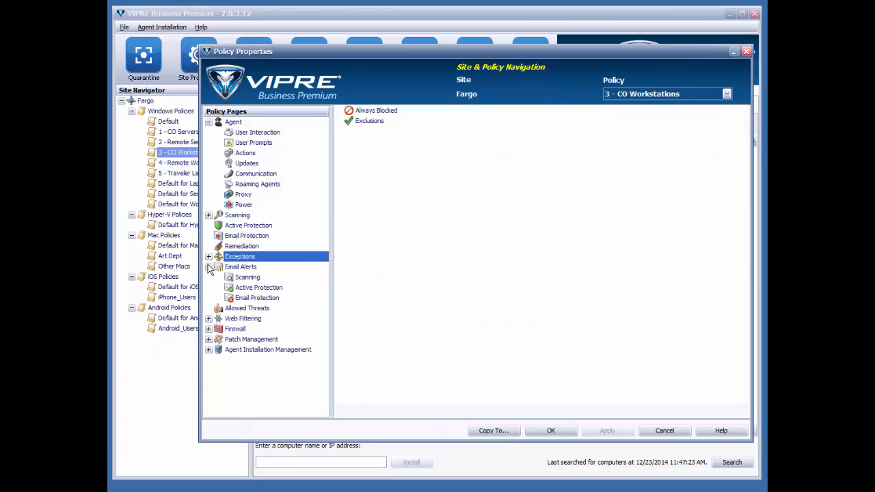
click(248, 276)
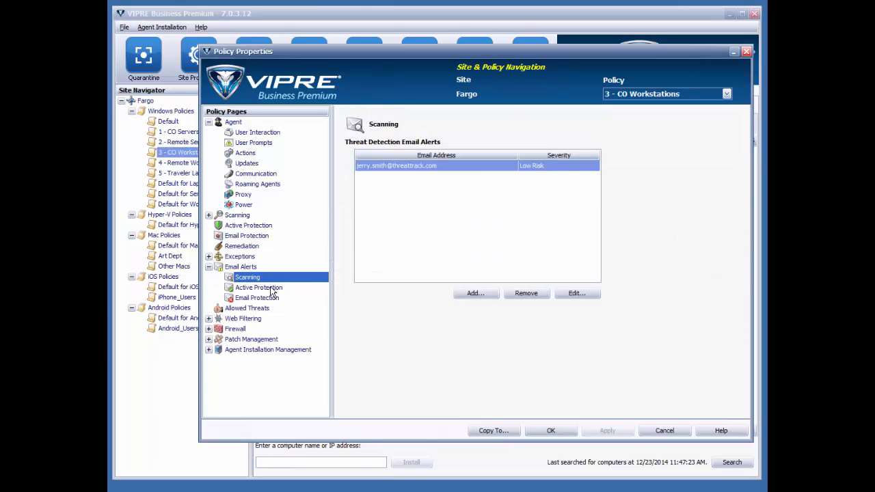
click(257, 298)
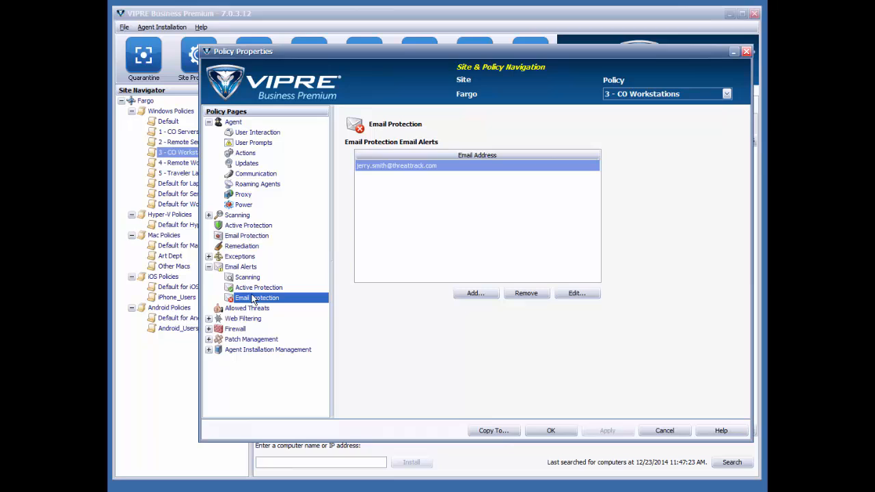
- Review the Allowed Threats list, then show the Web Filtering settings page
click(246, 276)
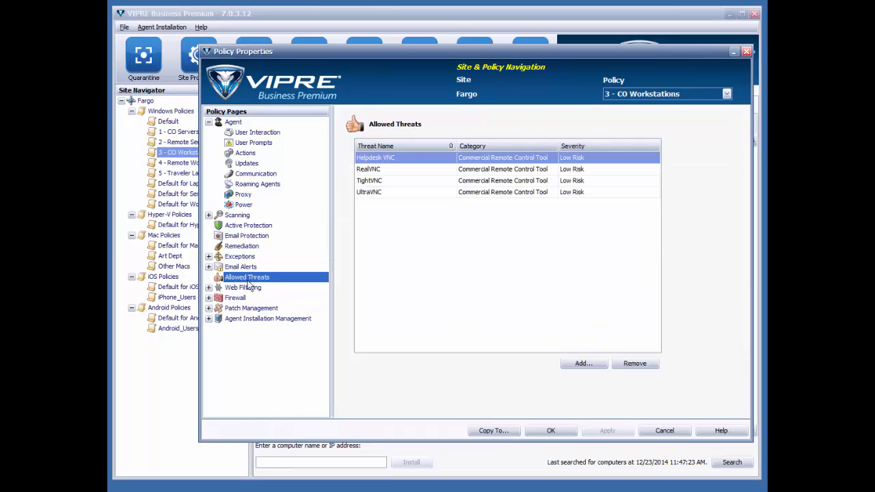
mouse_move(410, 273)
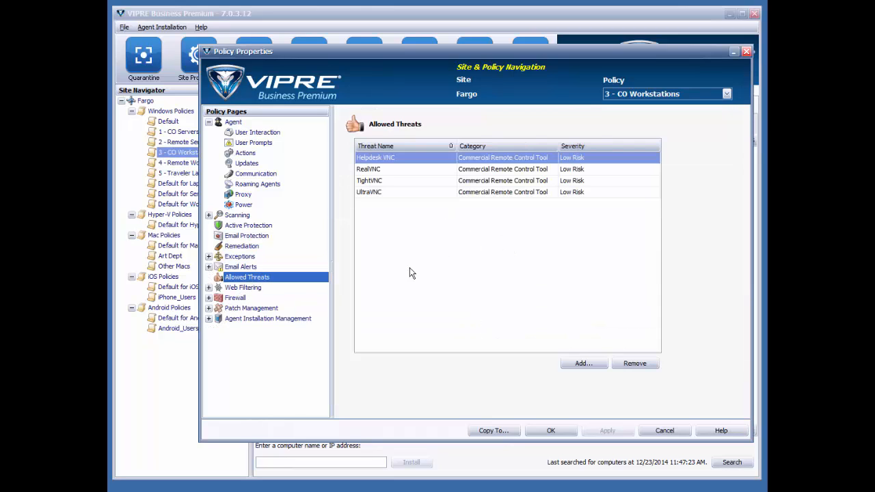
click(209, 287)
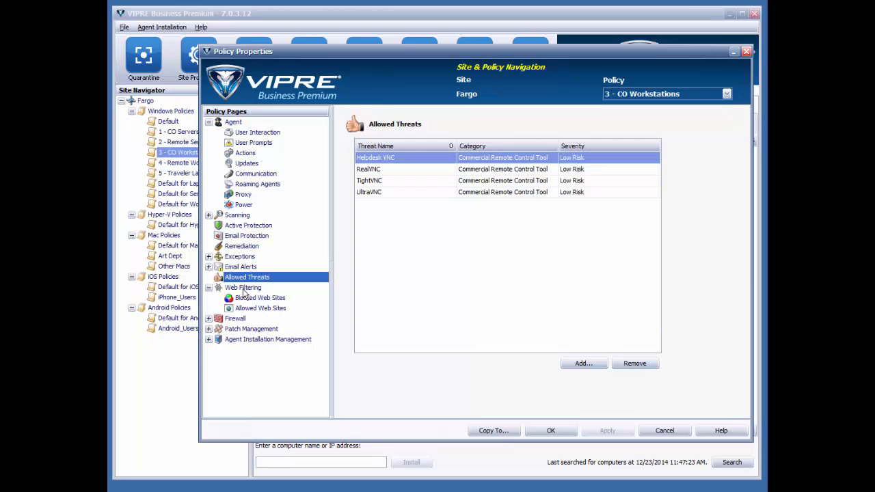
click(243, 287)
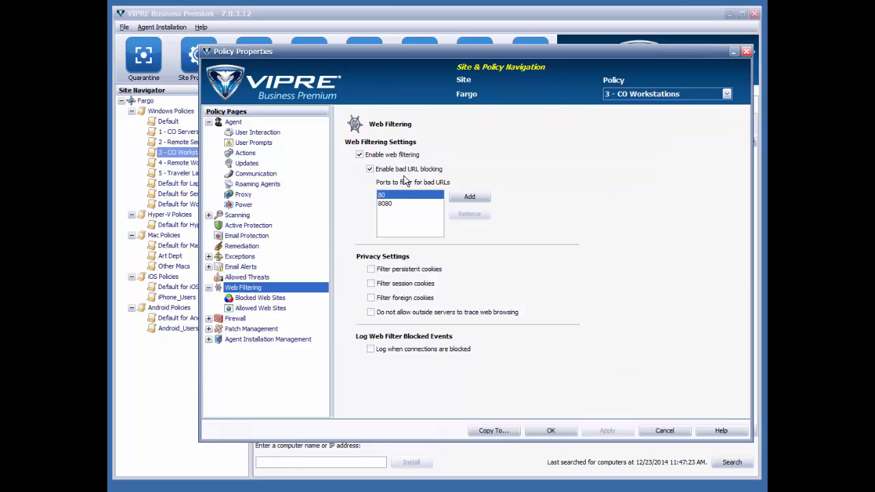
- Review Blocked Web Sites, Firewall and Patch Management, ending on the Patch Scheduling page
click(260, 298)
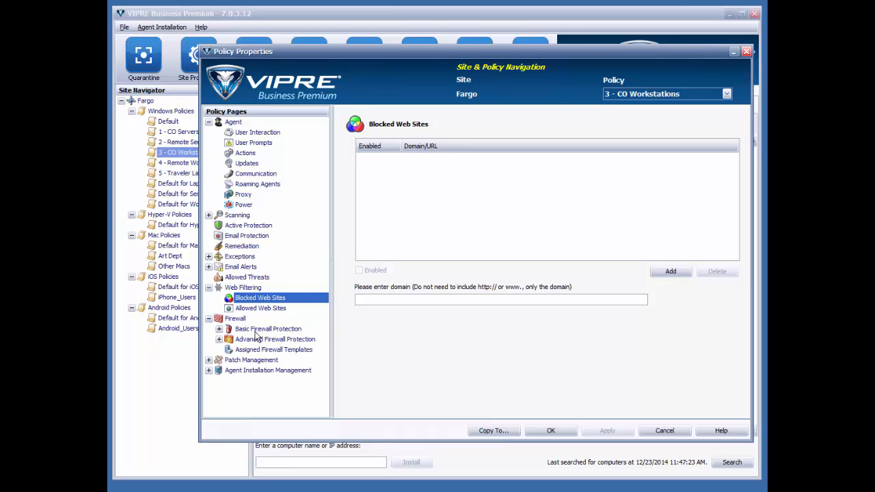
click(235, 317)
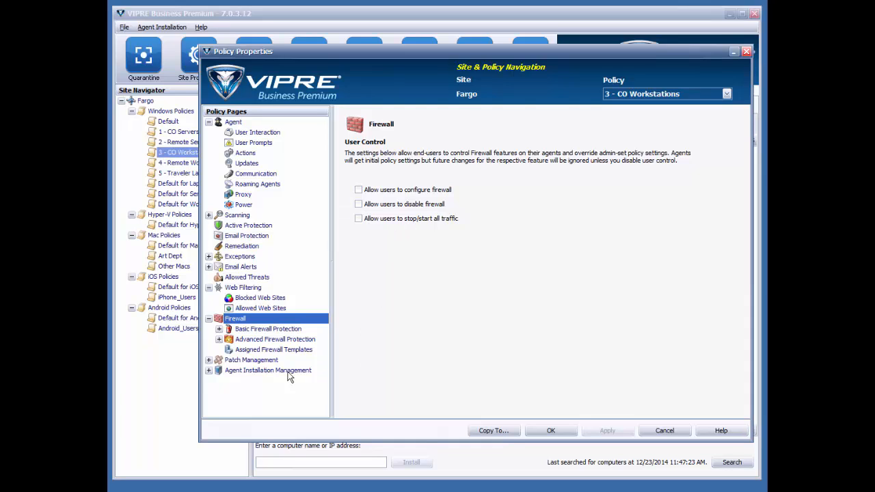
click(218, 328)
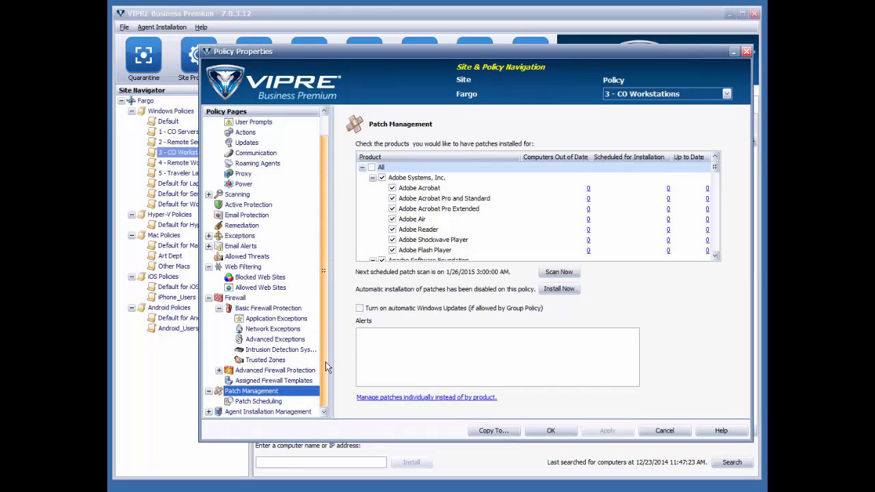
click(258, 401)
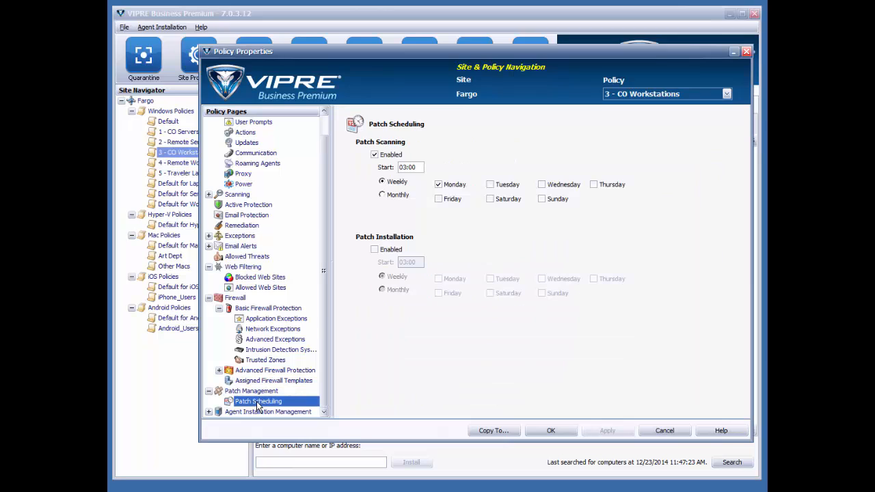